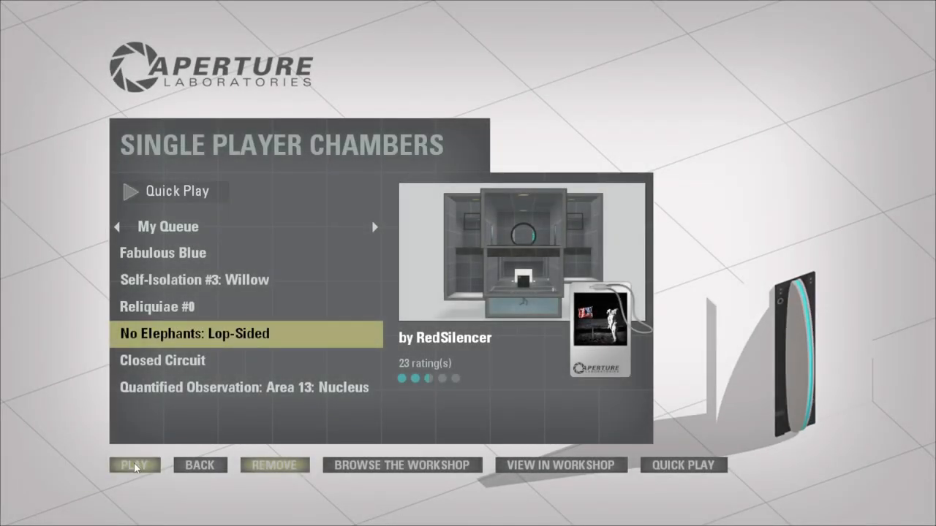
Step: Play the queued chamber 'No Elephants: Lop-Sided' from My Queue
left_click(133, 464)
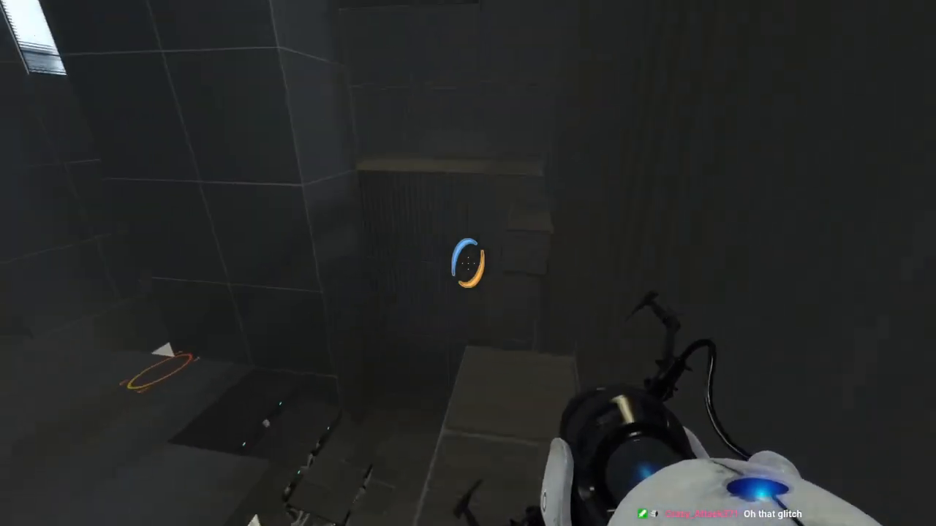
mouse_move(468, 263)
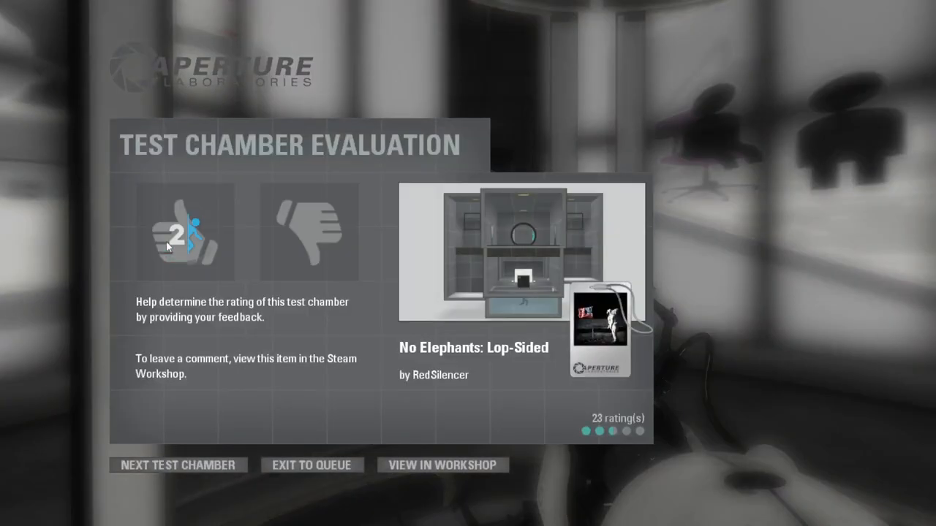
Step: Rate 'No Elephants: Lop-Sided' thumbs up and load the next test chamber
left_click(184, 233)
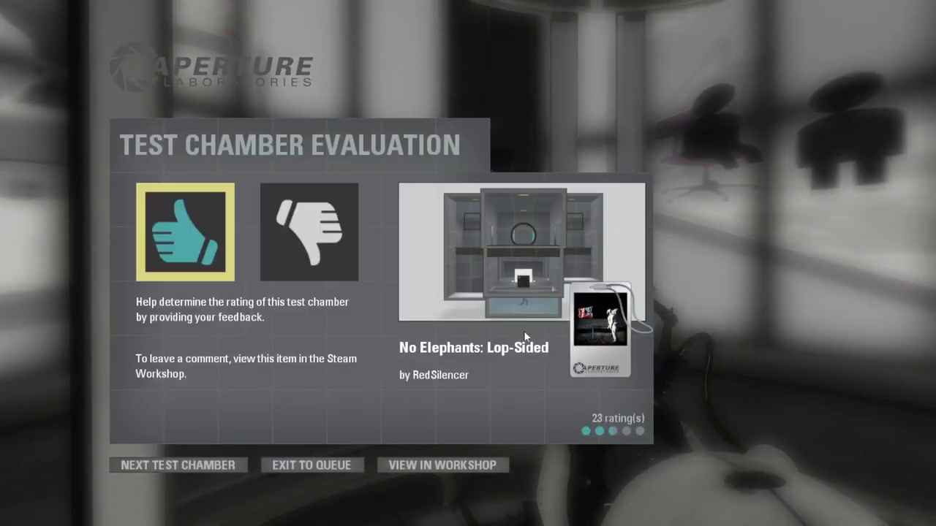
mouse_move(178, 465)
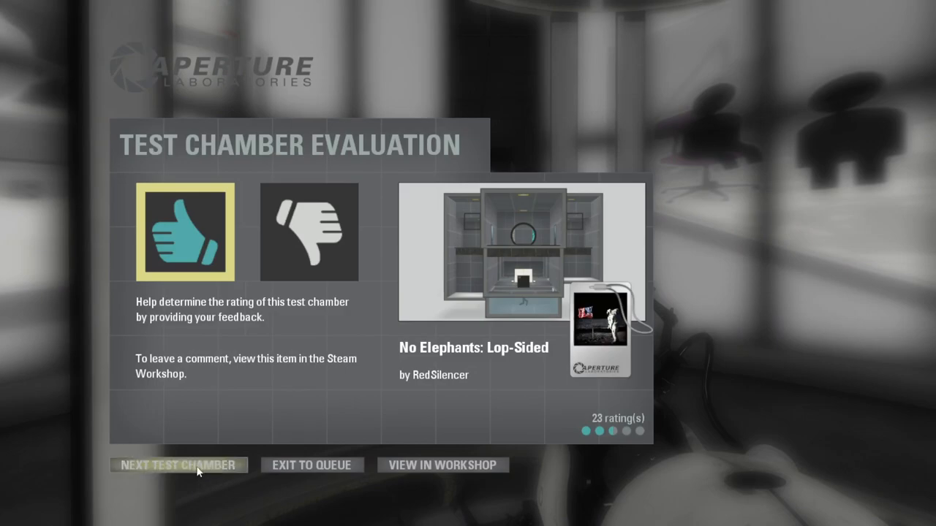
left_click(177, 464)
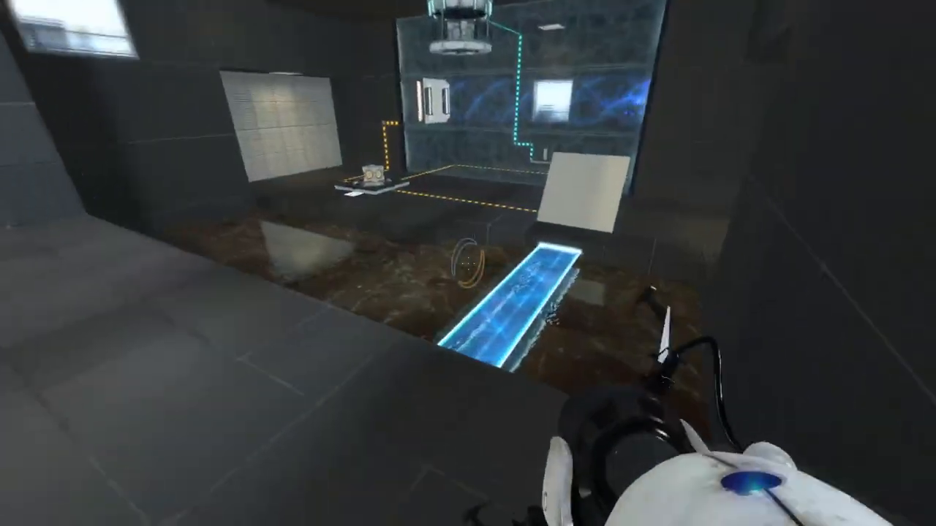
mouse_move(468, 264)
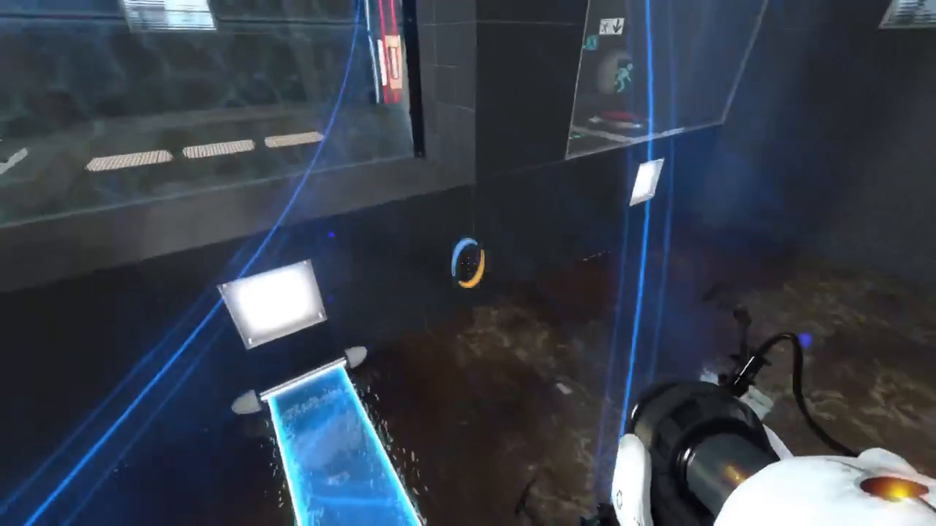
mouse_move(468, 263)
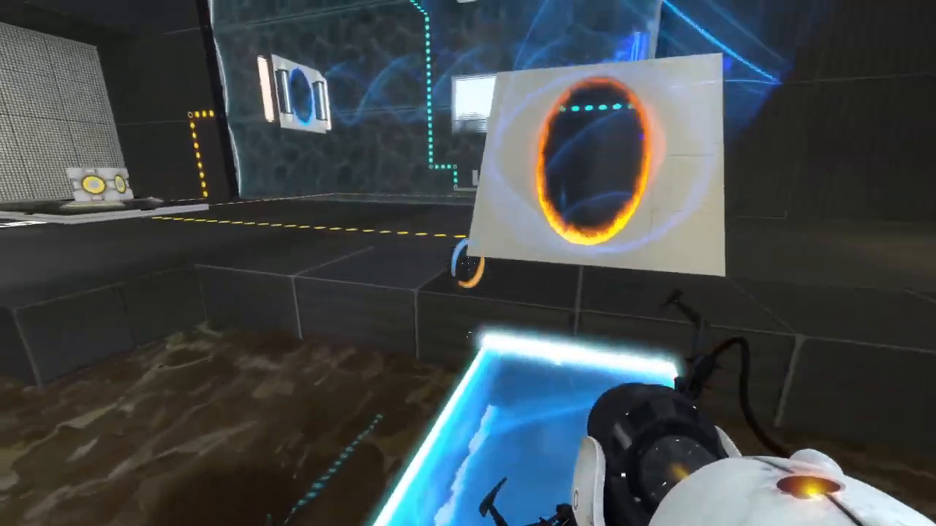
mouse_move(467, 263)
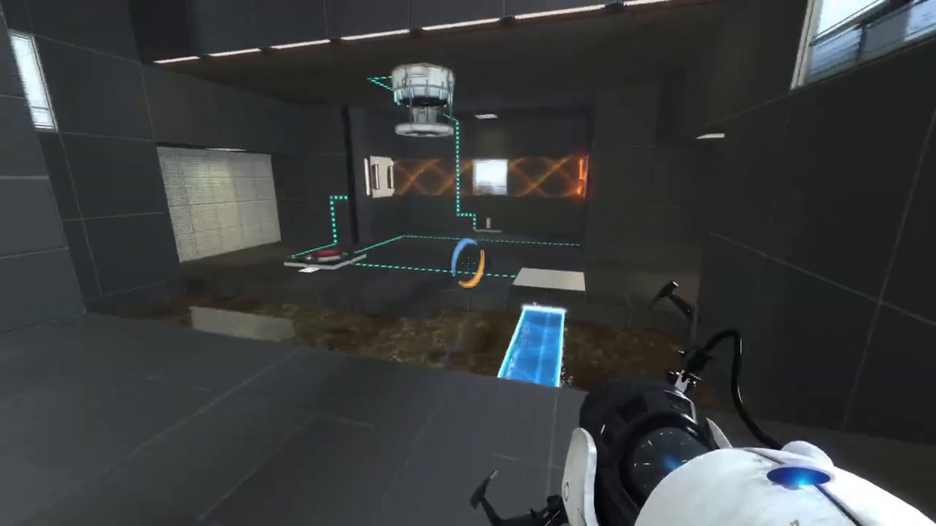
mouse_move(468, 264)
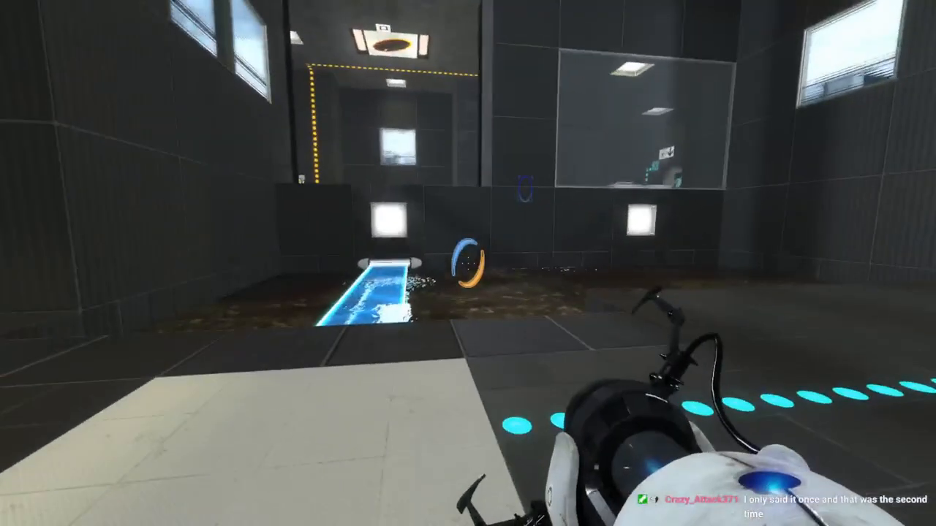
mouse_move(468, 263)
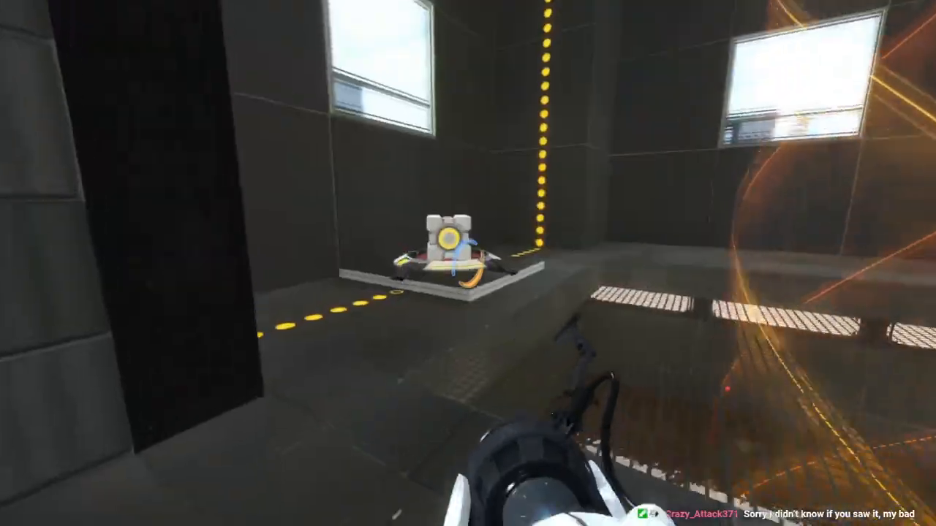
mouse_move(468, 263)
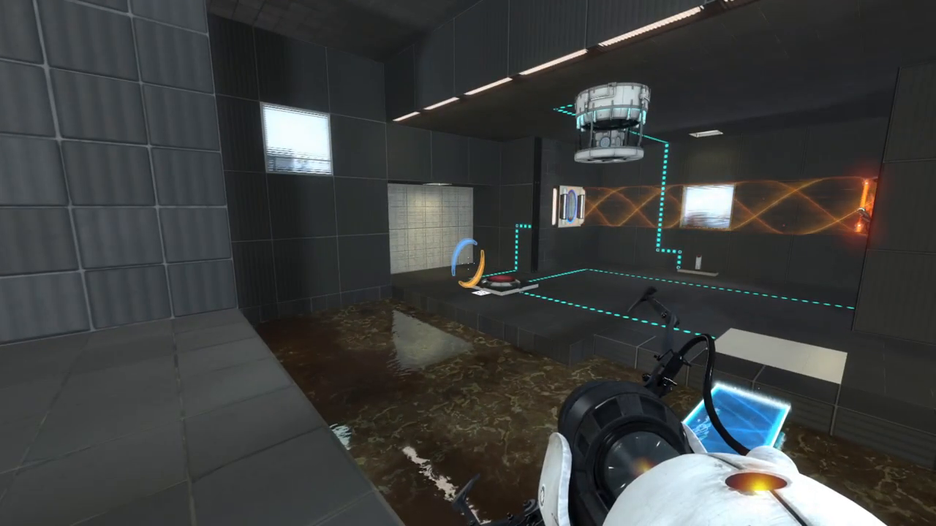
mouse_move(468, 263)
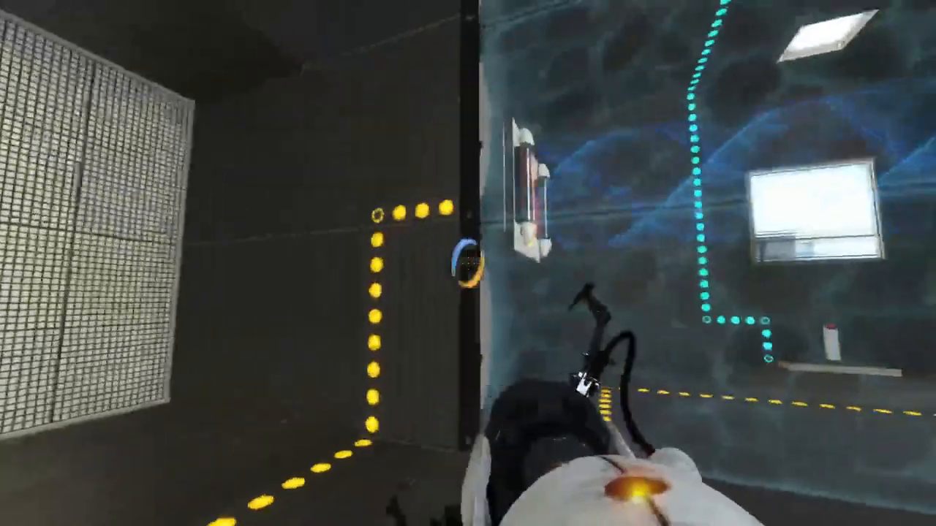
mouse_move(467, 263)
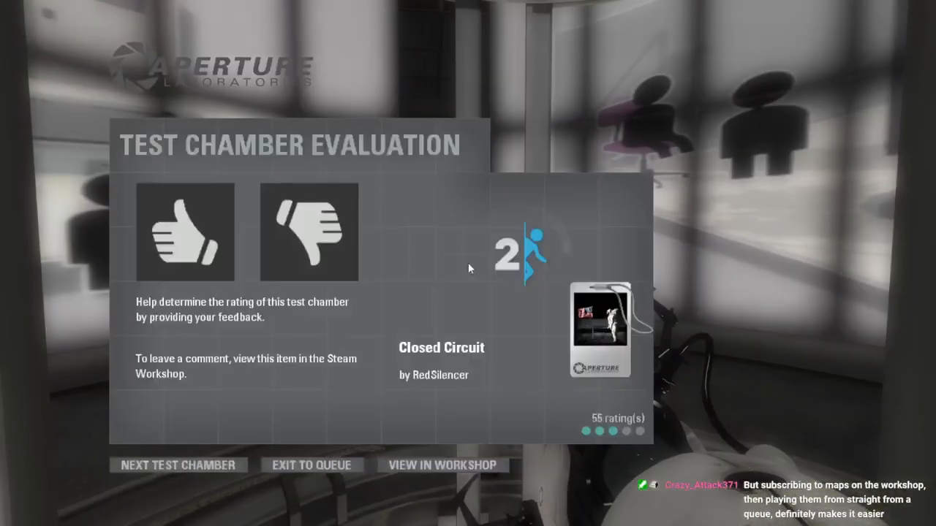
Step: Give RedSilencer's 'Closed Circuit' a thumbs-up on the evaluation screen
left_click(184, 233)
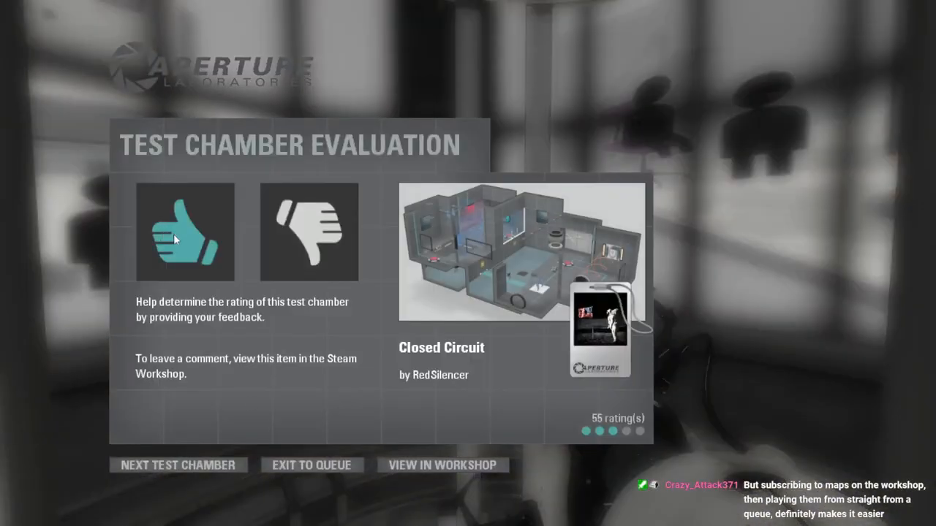